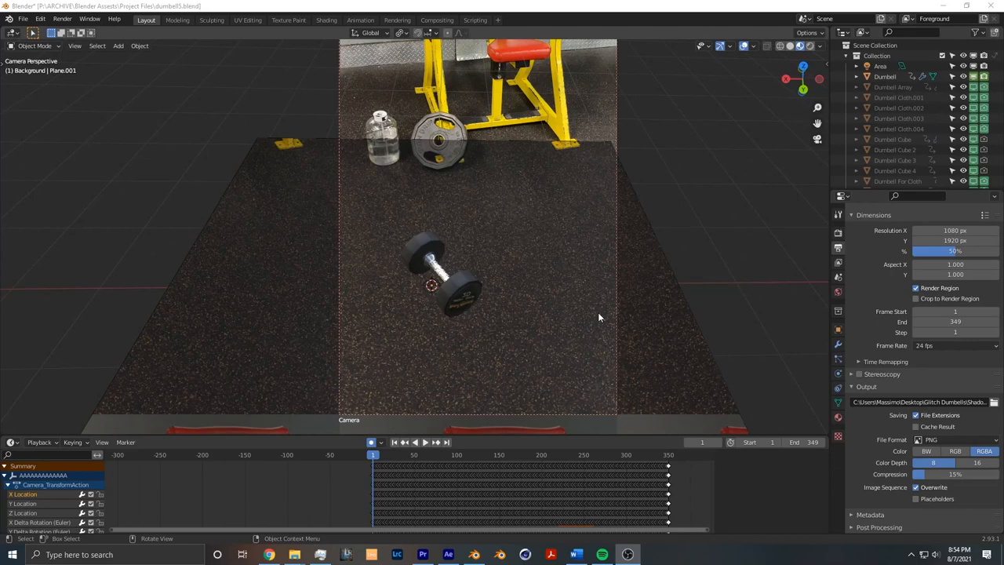
pyautogui.moveTo(480, 406)
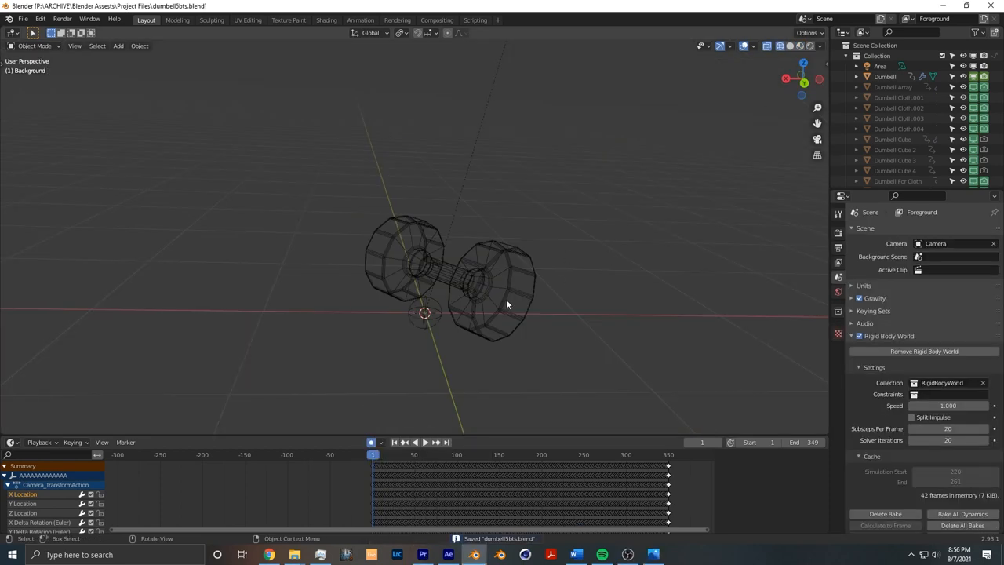
# Orbit around the dumbbell and extrude the cylinder's top into a funnel shape
pyautogui.moveTo(506, 304); pyautogui.dragTo(576, 339)
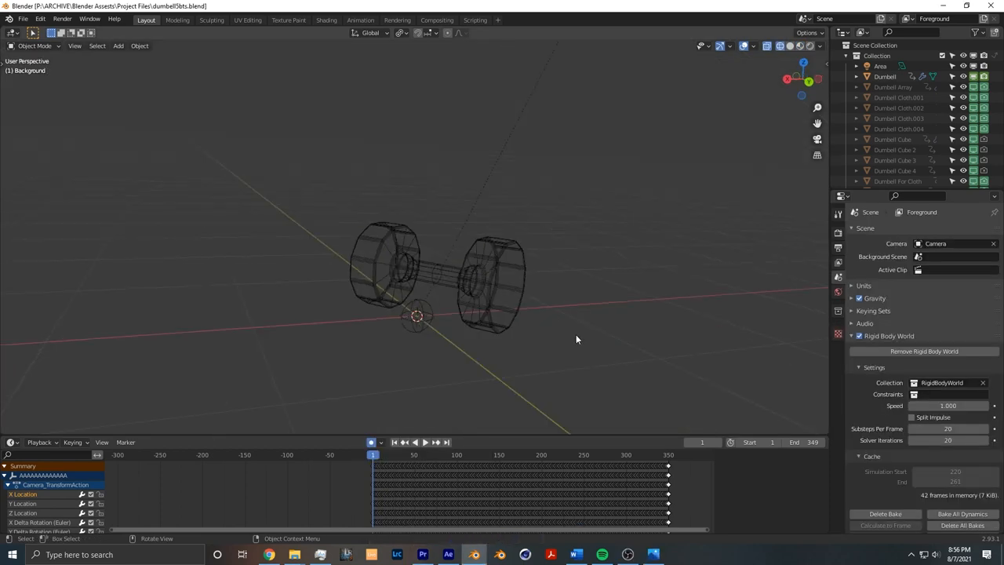
pyautogui.click(296, 314)
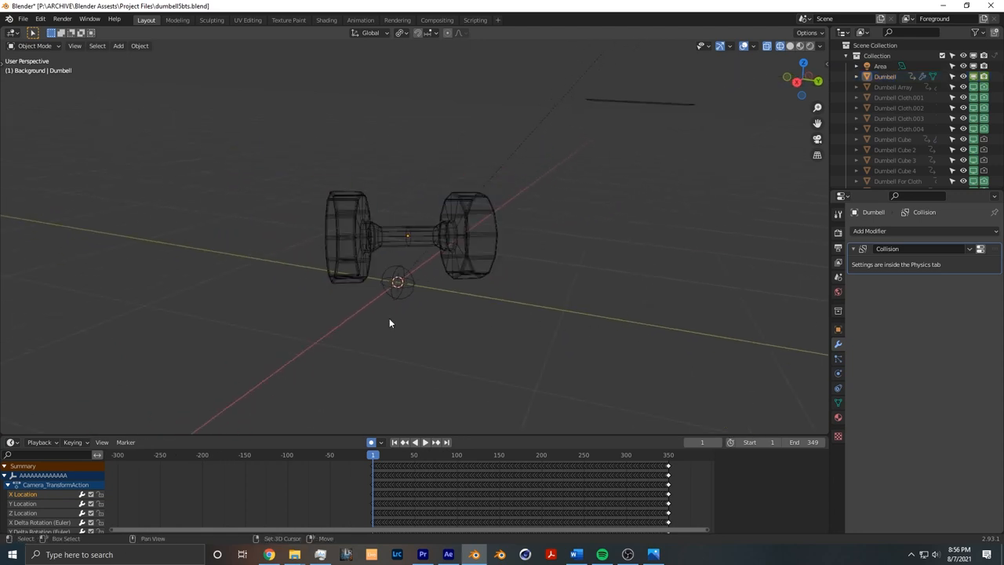
pyautogui.click(117, 45)
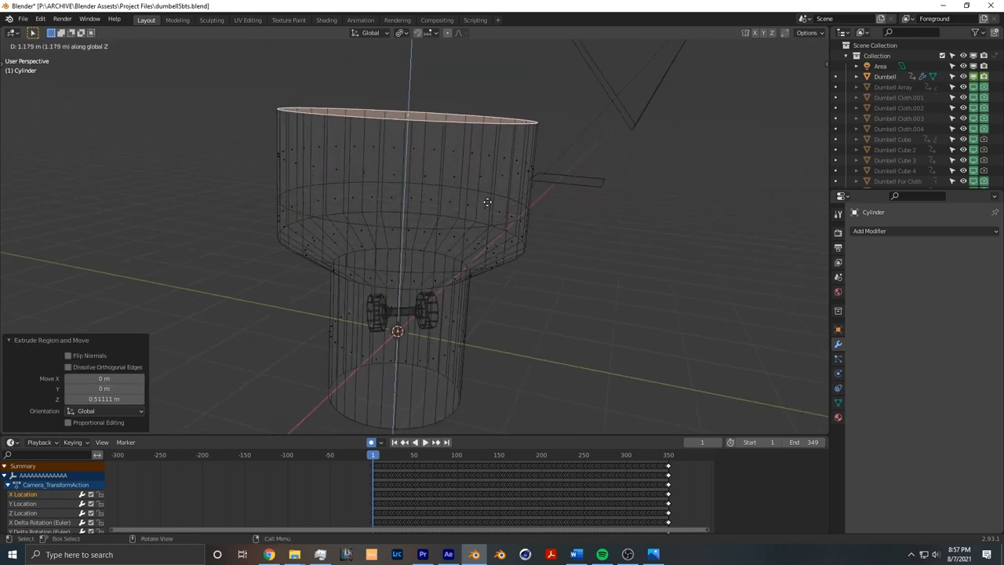
pyautogui.press('s')
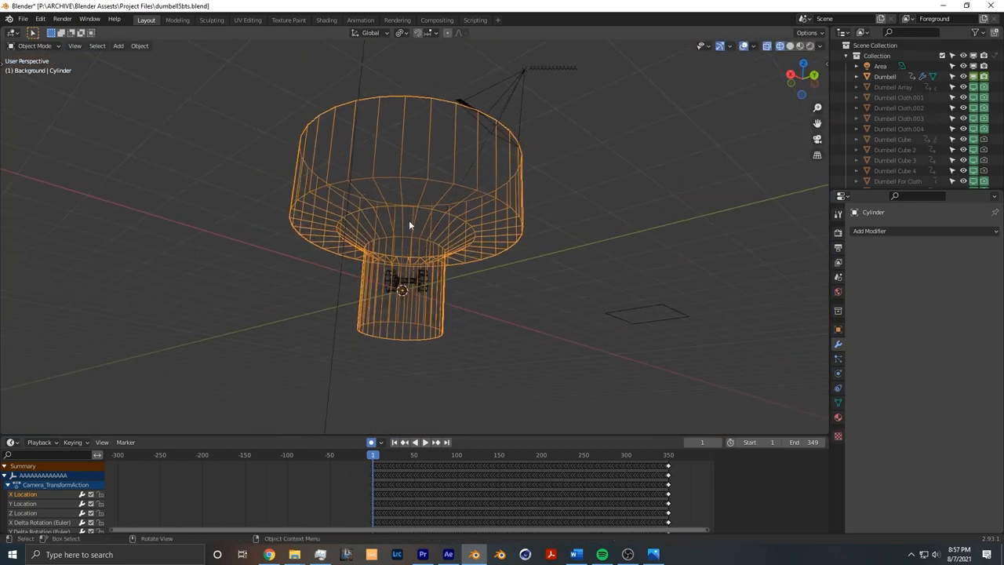
# Delete the funnel cylinder and show the dumbbell with Solid shading
pyautogui.press('Tab')
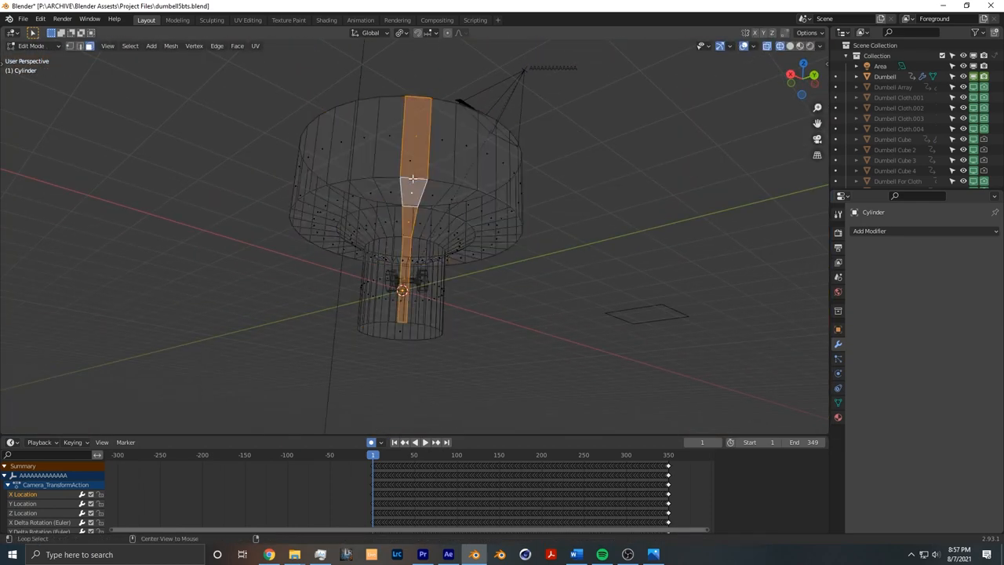
pyautogui.press('Tab')
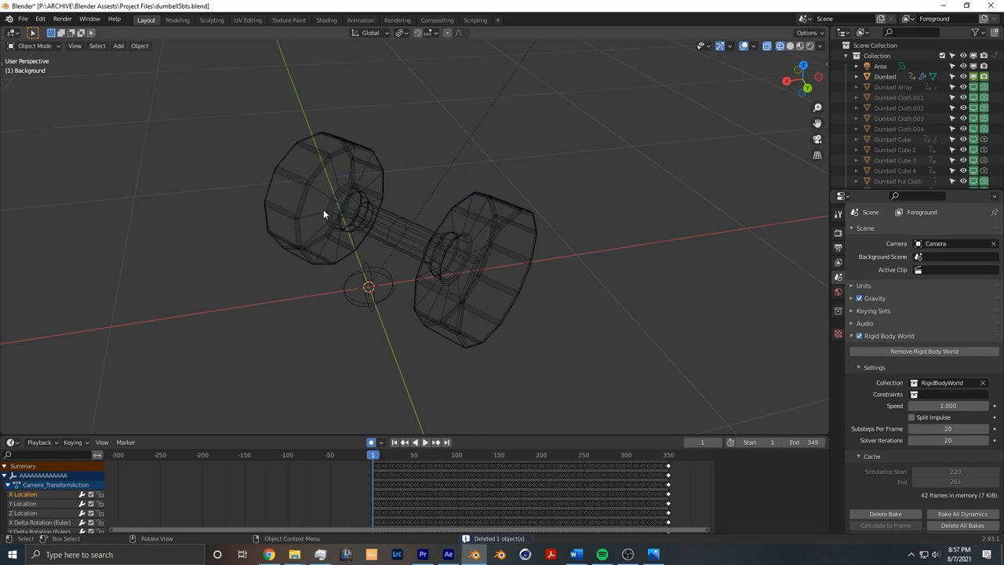
pyautogui.click(779, 45)
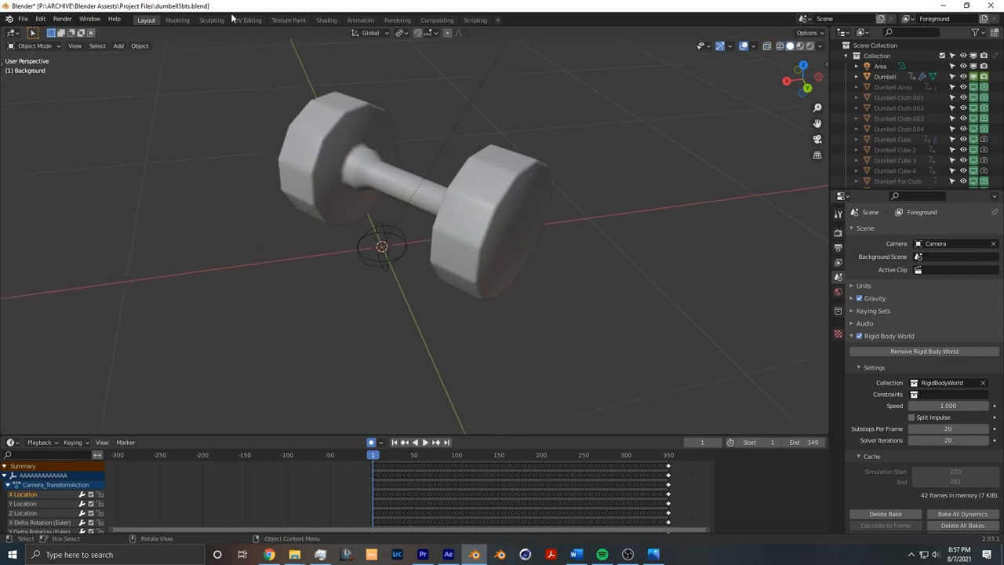
# View the dumbbell's UV layout in UV Editing, then its material nodes in Shading
pyautogui.click(247, 20)
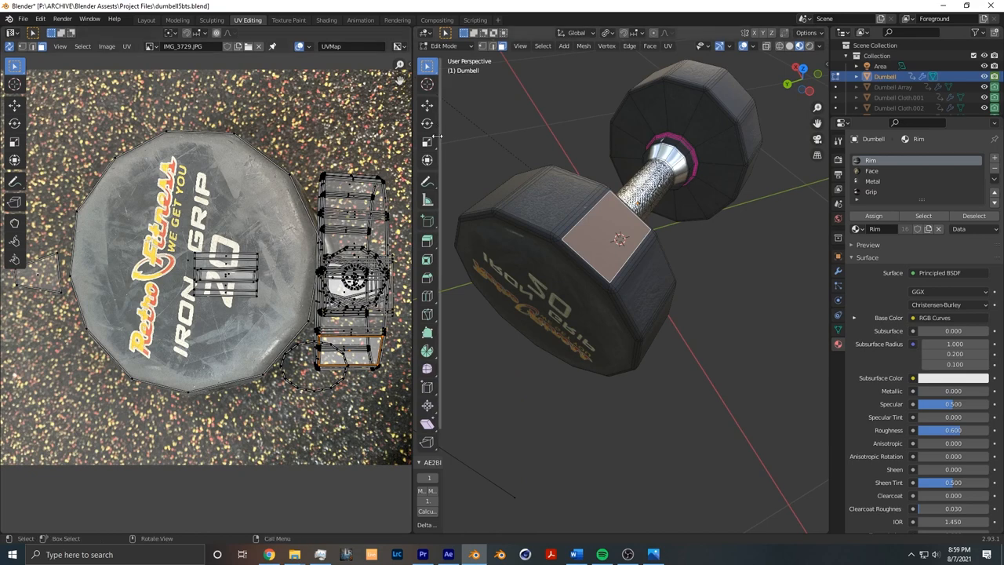
pyautogui.click(325, 19)
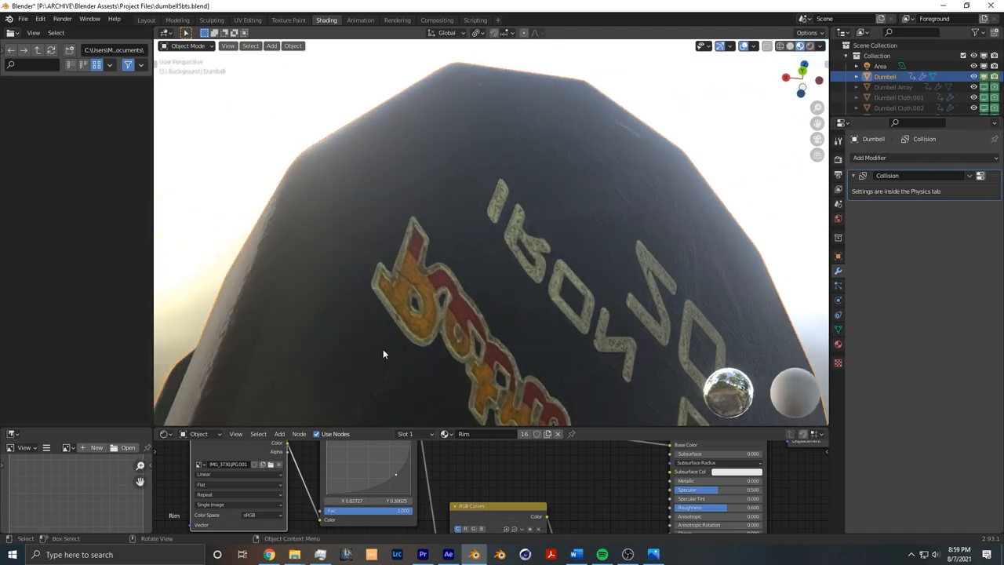
pyautogui.click(146, 20)
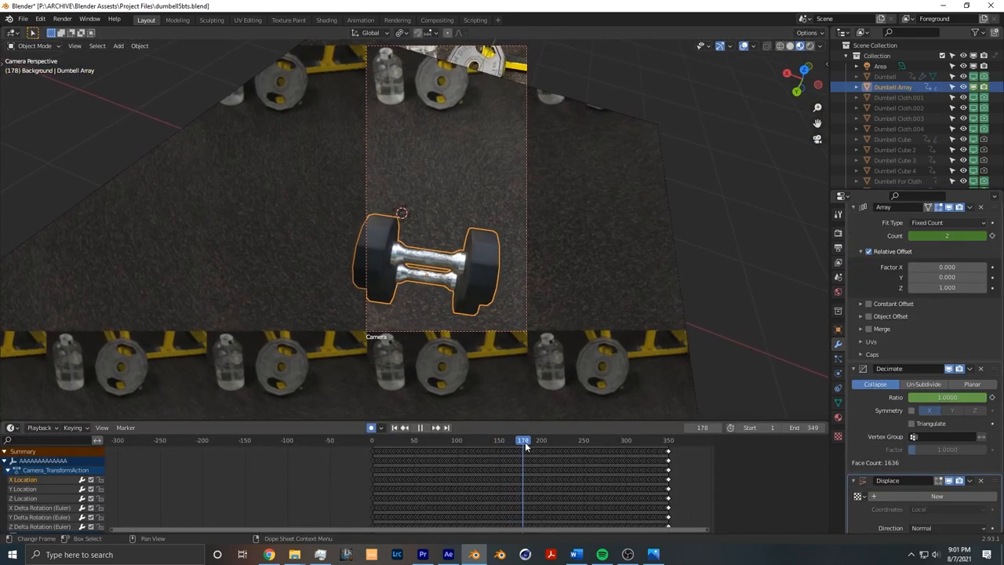
# Scrub the timeline as Array and Decimate collapse Dumbell Array to ratio 0.0171
pyautogui.moveTo(523, 439); pyautogui.dragTo(540, 439)
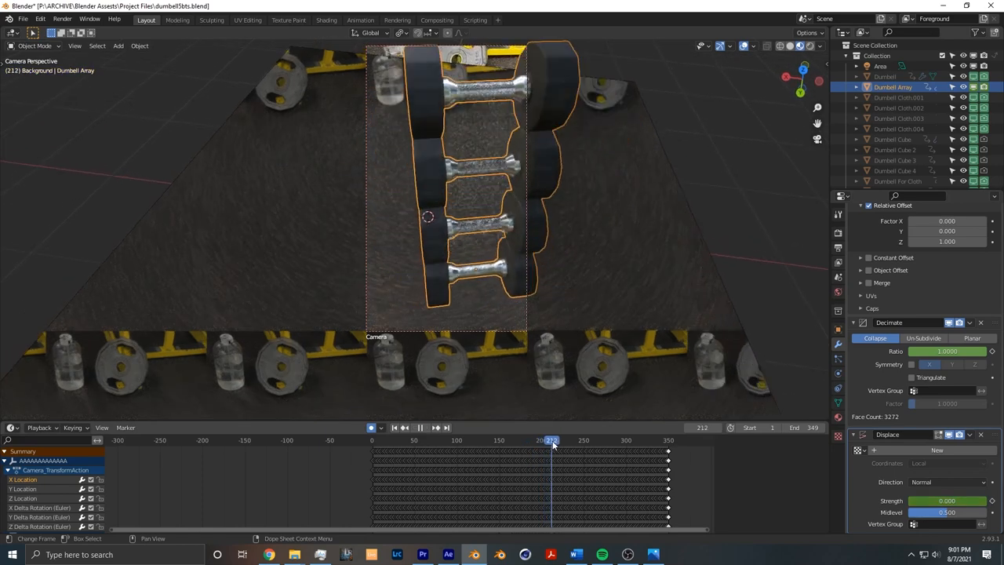
pyautogui.click(554, 440)
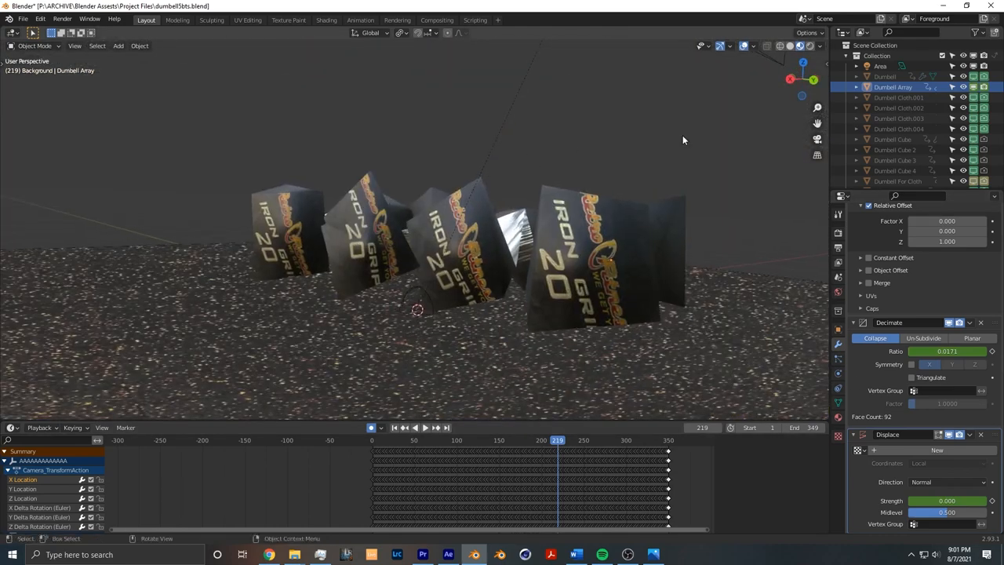
pyautogui.click(326, 20)
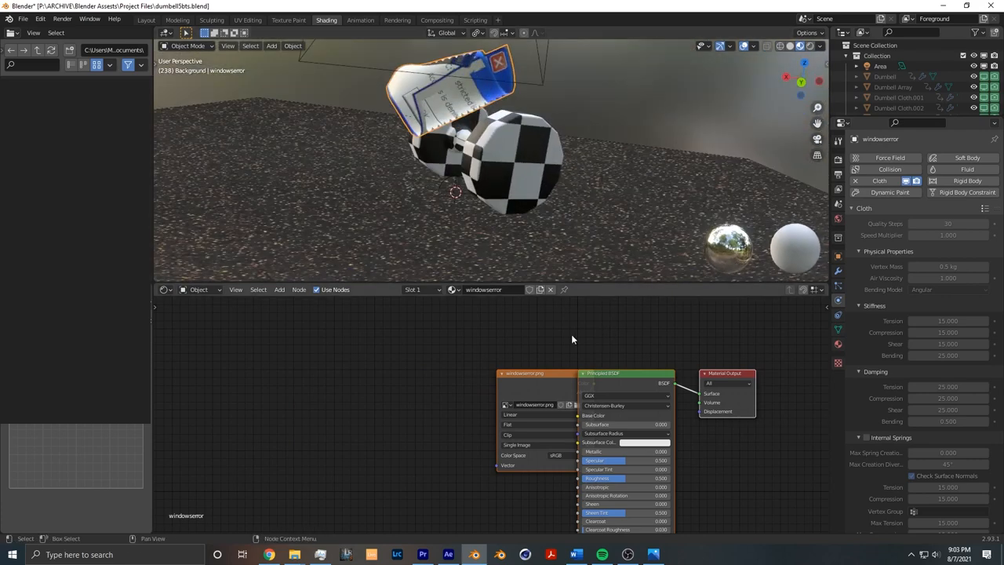
# Return to the Layout camera view and play the animation to later frames
pyautogui.click(146, 20)
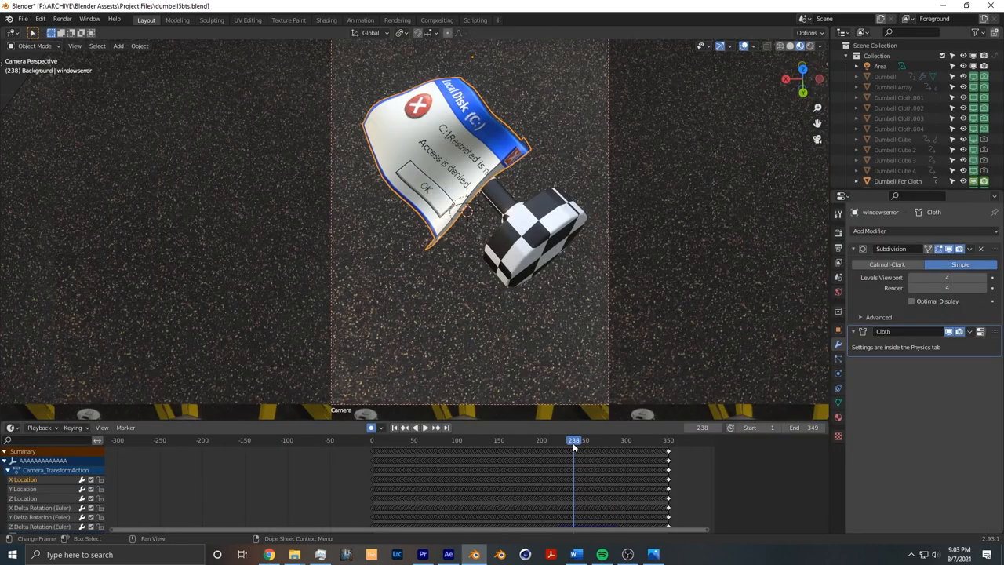
pyautogui.click(404, 427)
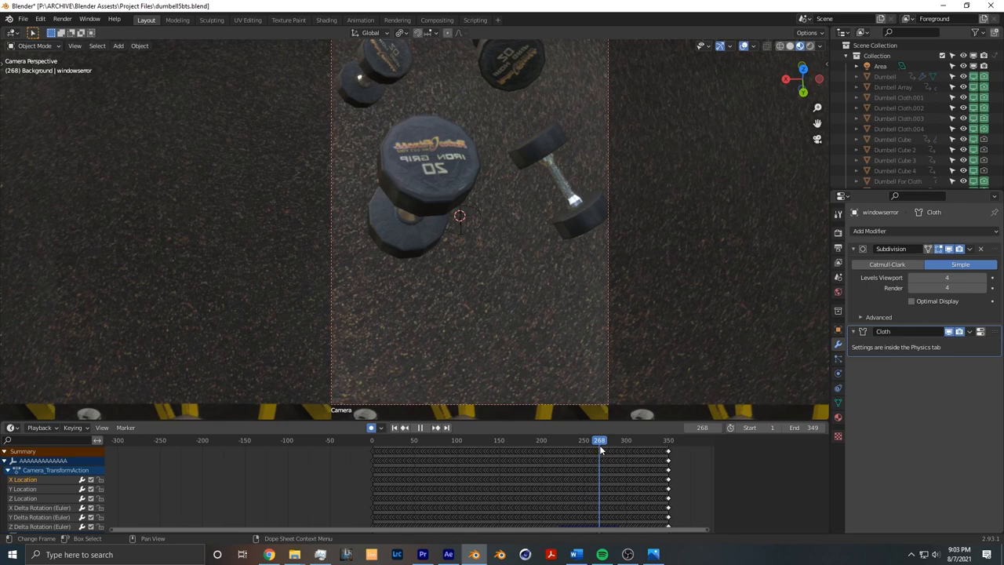
# Inspect the floor plane and Dumbell Cloth.002 properties, then scrub to frame 107
pyautogui.click(602, 439)
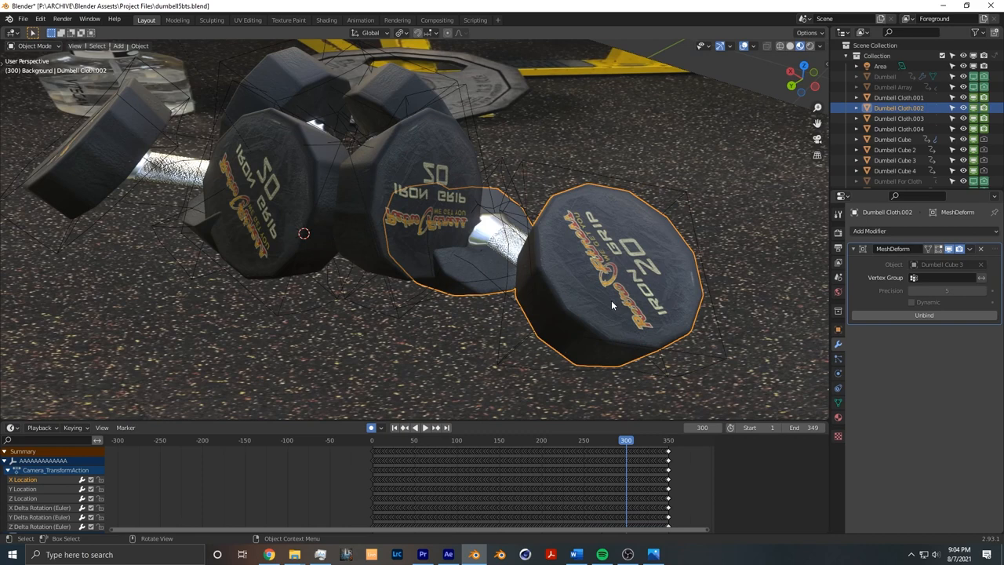
pyautogui.moveTo(537, 235)
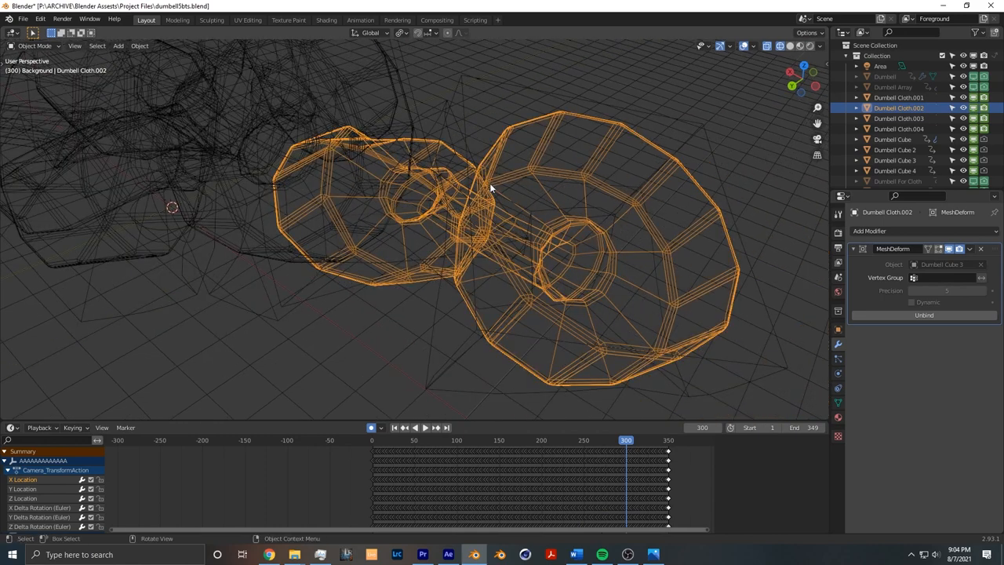
pyautogui.moveTo(490, 188); pyautogui.dragTo(435, 270)
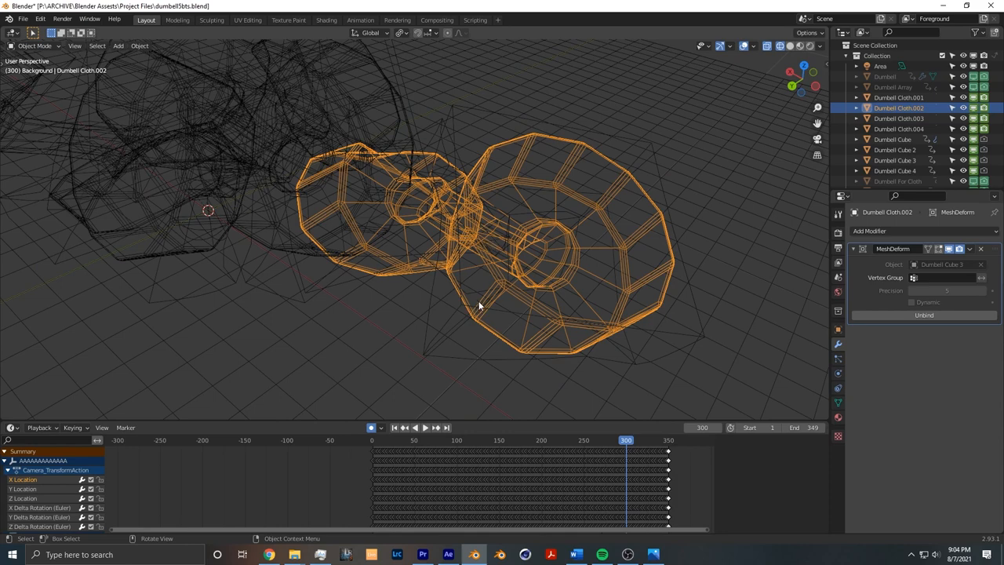
pyautogui.click(896, 160)
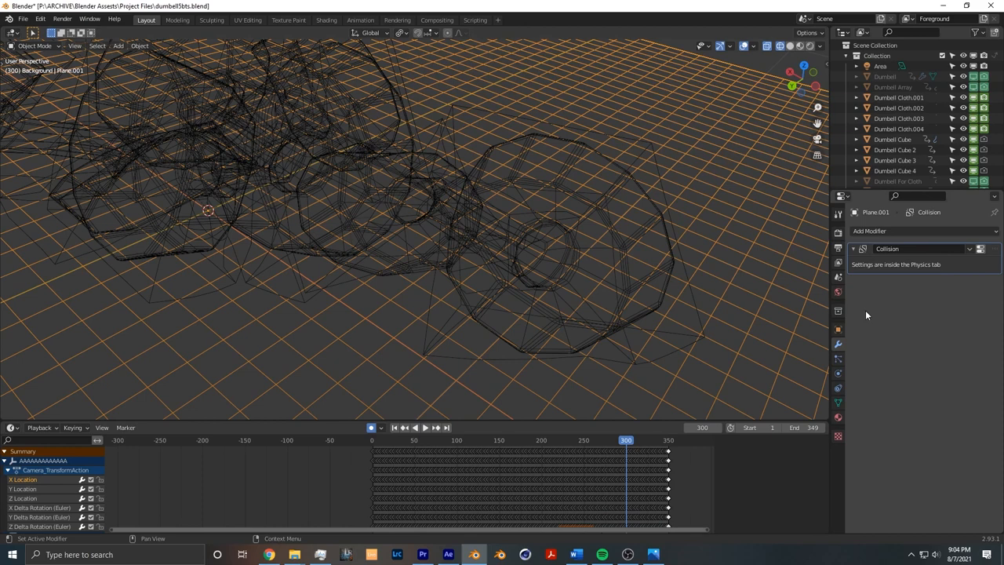
pyautogui.click(899, 107)
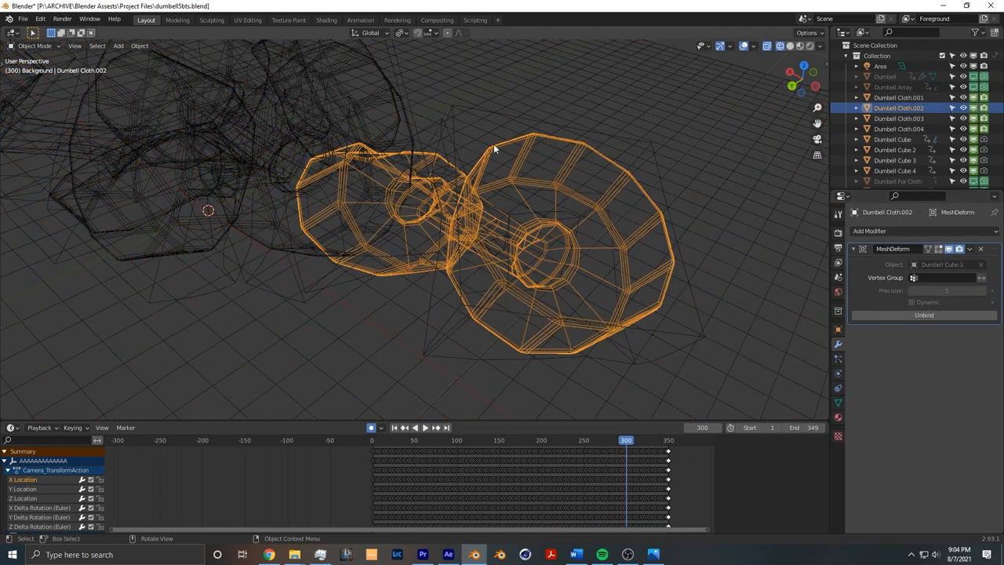
pyautogui.moveTo(559, 198)
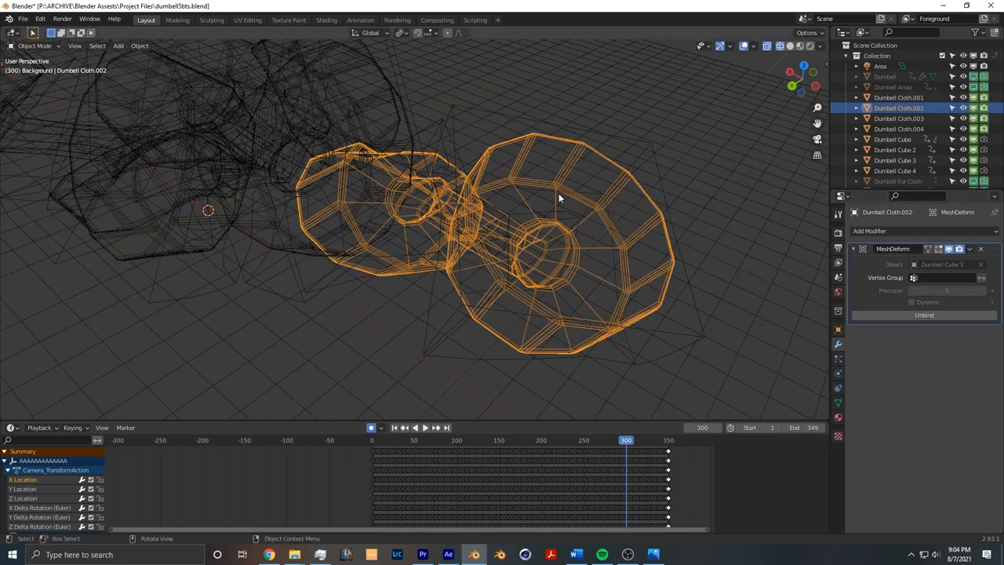
pyautogui.click(895, 160)
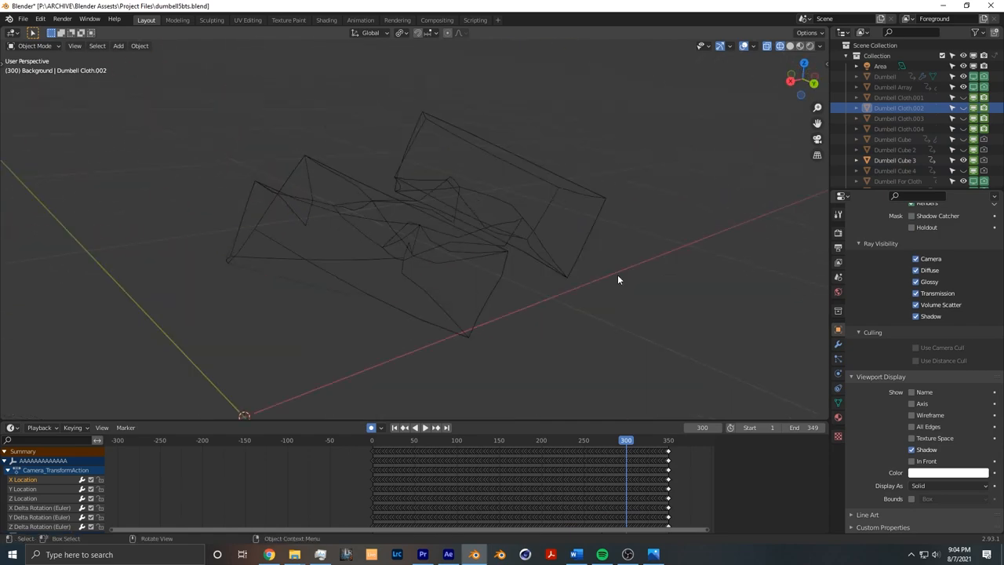
pyautogui.moveTo(618, 280); pyautogui.dragTo(569, 210)
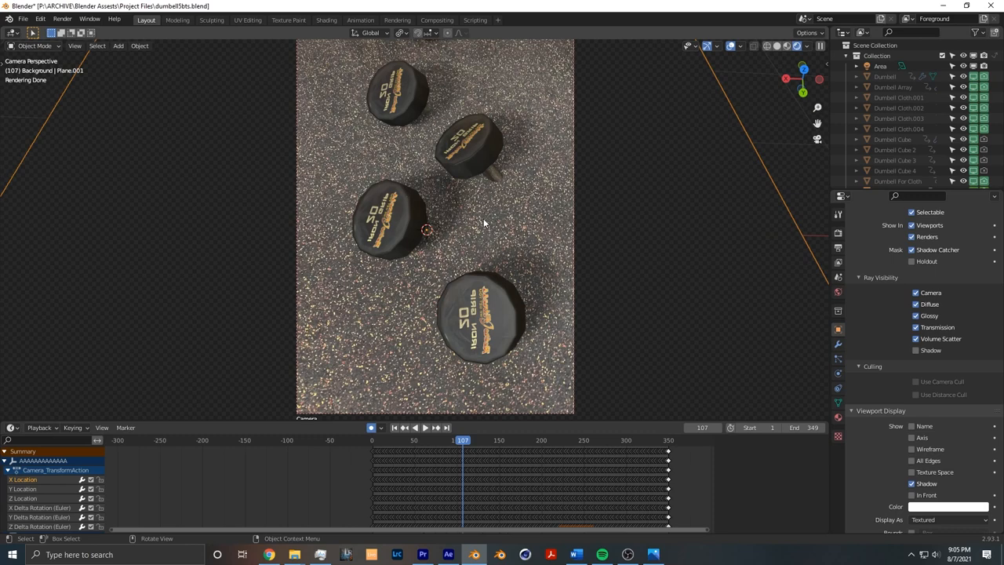
pyautogui.moveTo(486, 224)
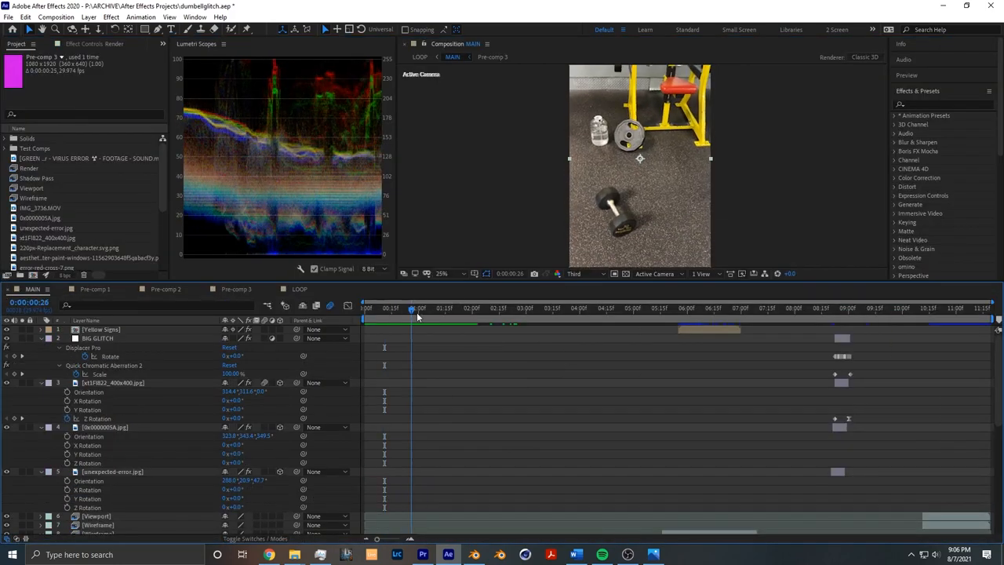
# Scrub the MAIN composition's time ruler to preview the opening gym footage
pyautogui.click(404, 308)
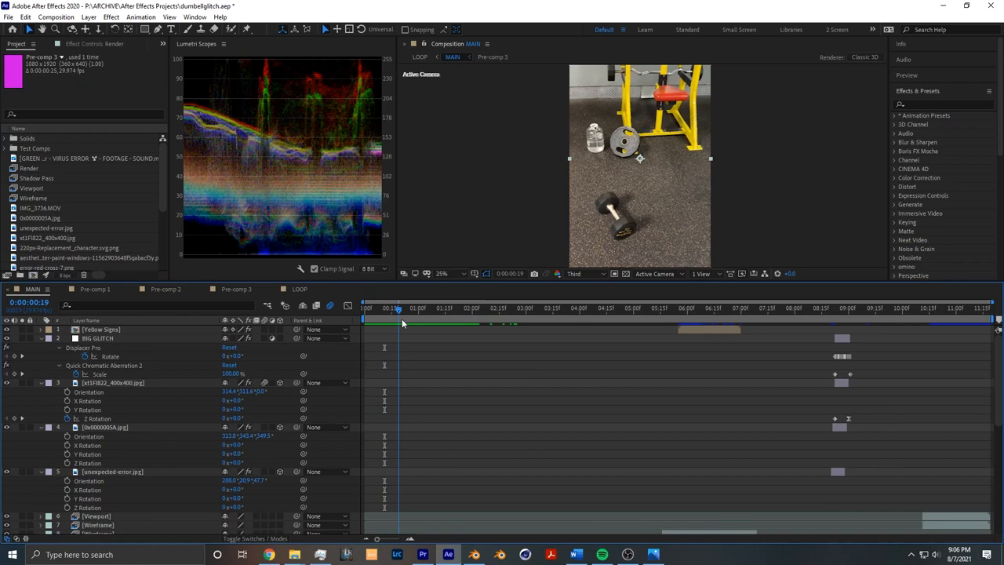
pyautogui.moveTo(399, 307); pyautogui.dragTo(481, 307)
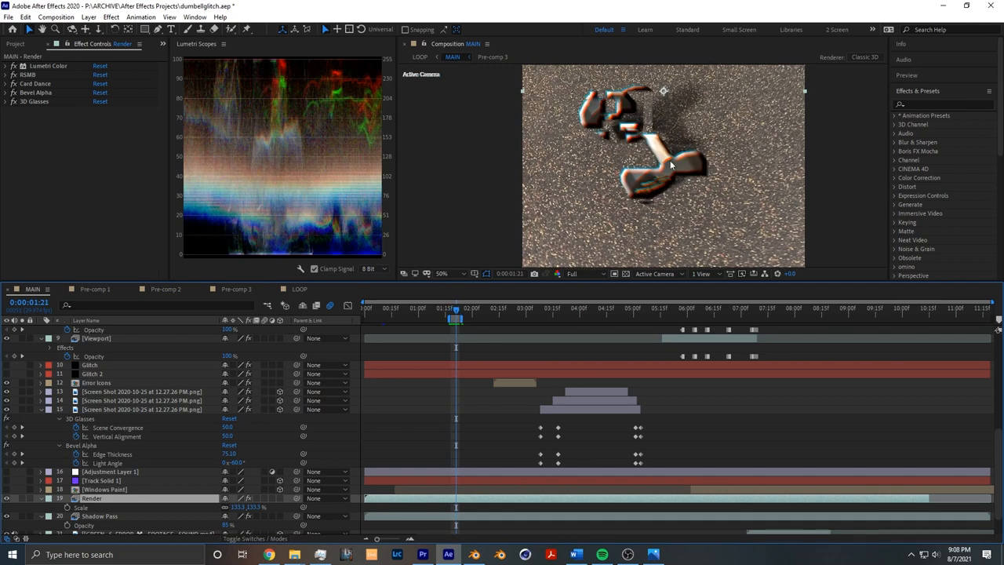
pyautogui.moveTo(666, 128)
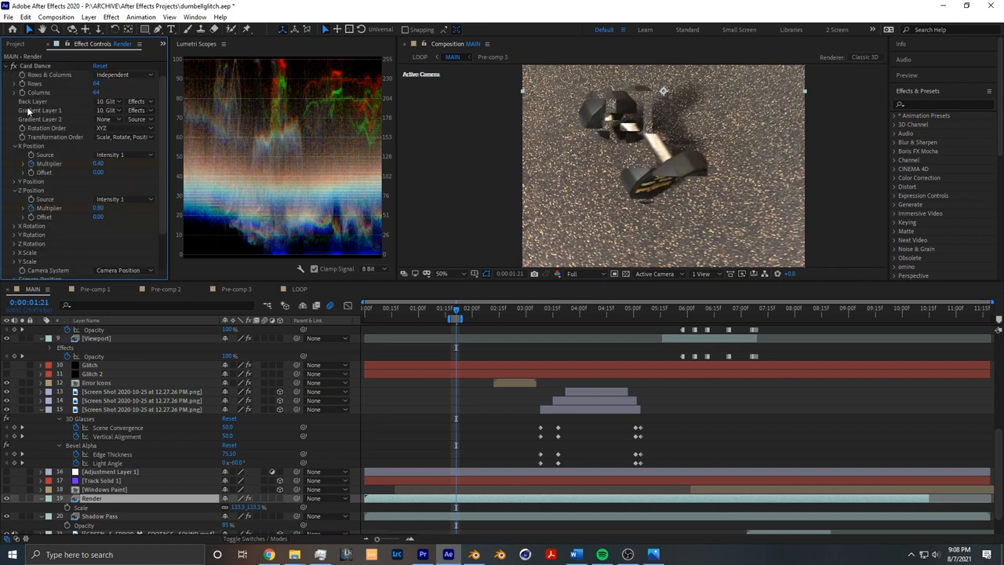
# Open Card Dance's Gradient Layer 1 dropdown and keep 10. Glitch selected
pyautogui.click(107, 110)
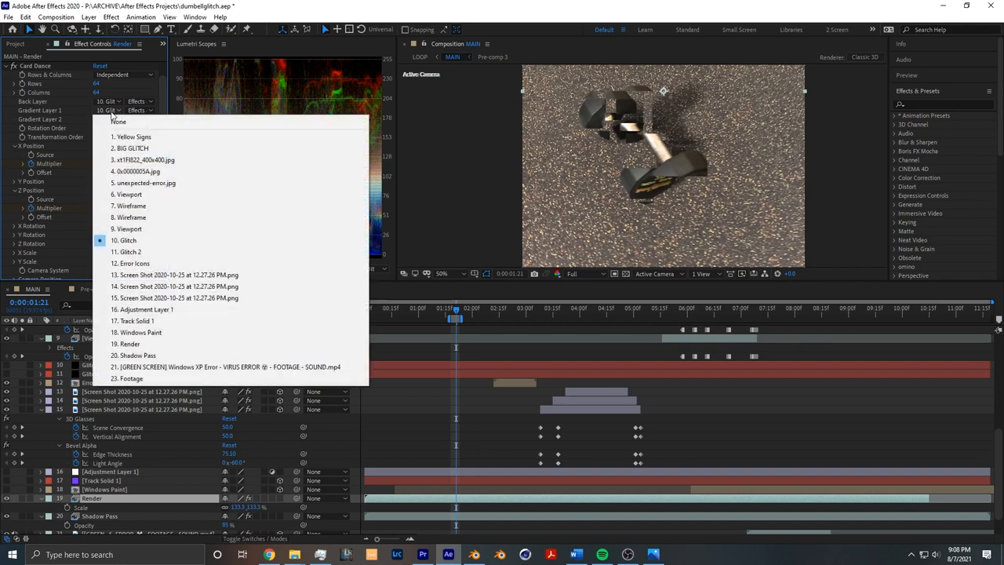
pyautogui.click(118, 122)
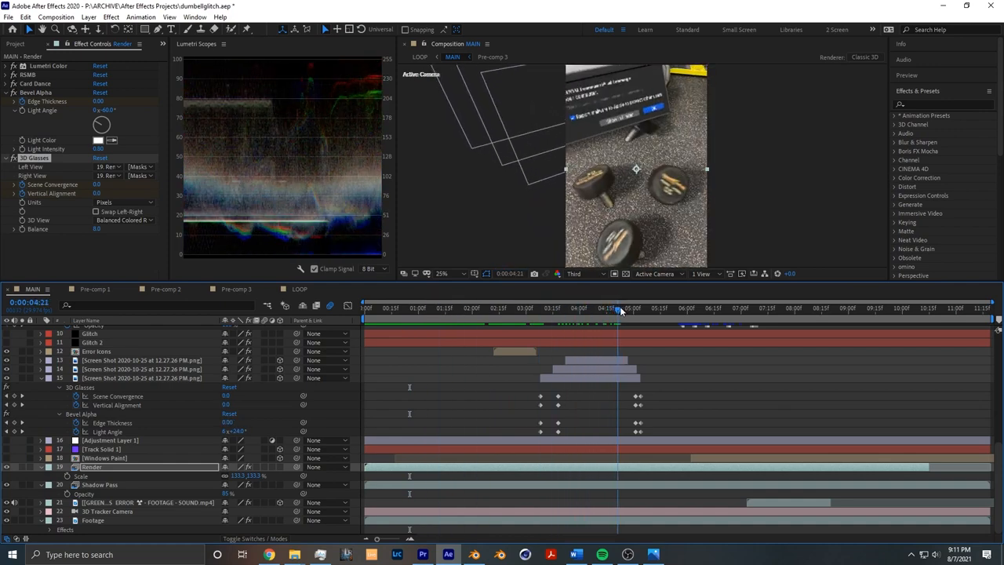
# Move the playhead to about 0:00:04:21 with Bevel Alpha and 3D Glasses shown
pyautogui.click(604, 307)
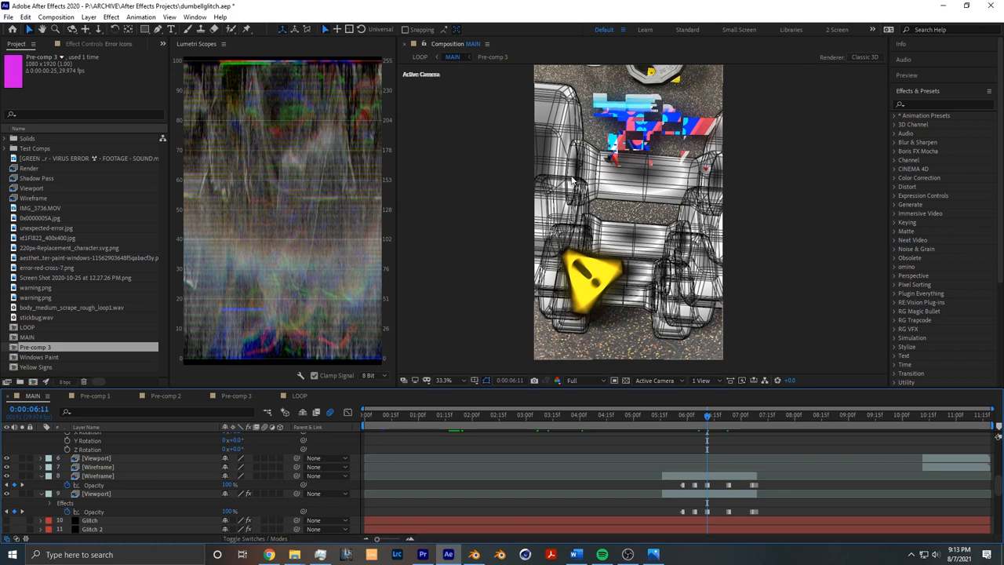
pyautogui.moveTo(642, 170)
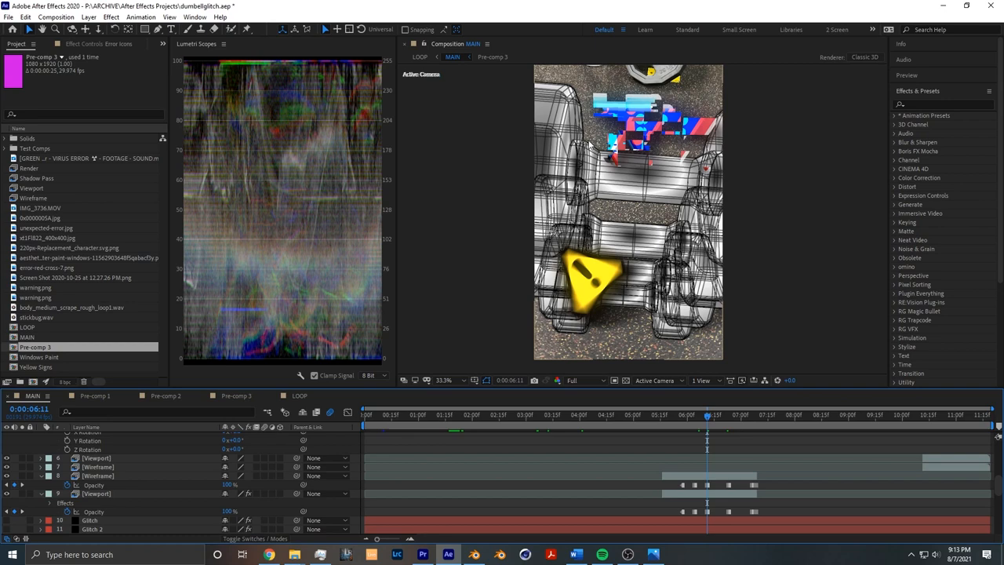
pyautogui.moveTo(6, 500)
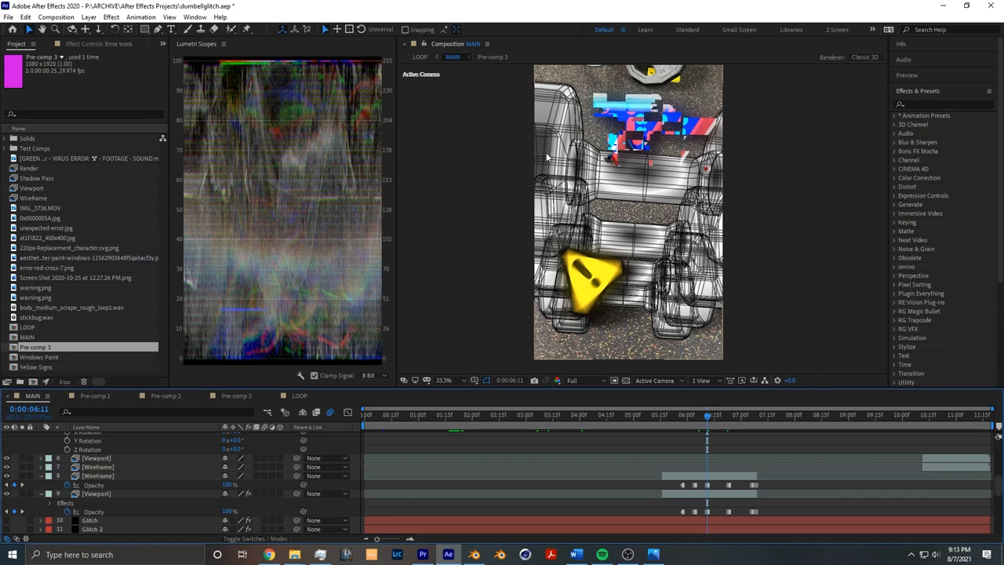
# Show the Viewport layer's Colorama effect and maximize the Timeline panel
pyautogui.click(8, 477)
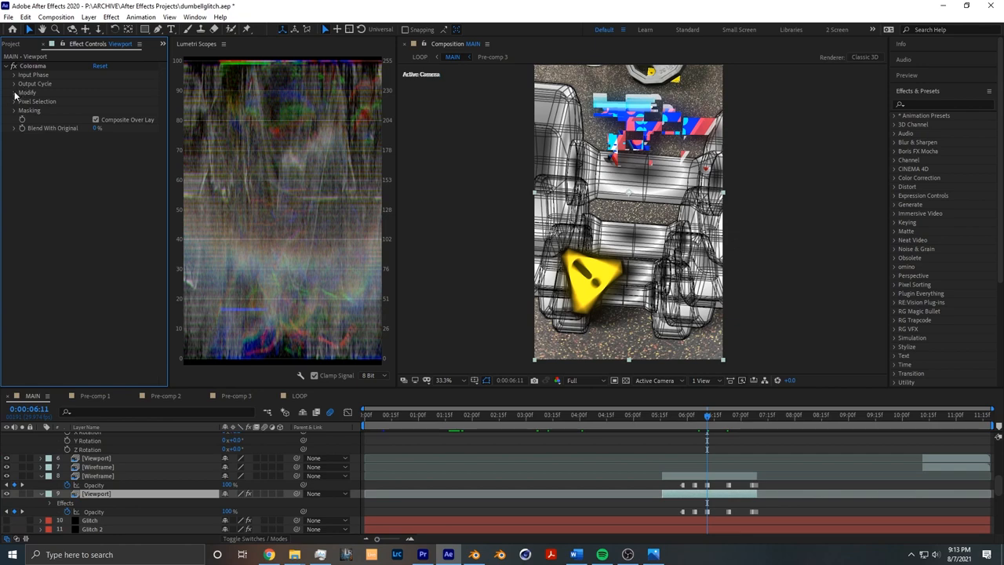
pyautogui.click(15, 75)
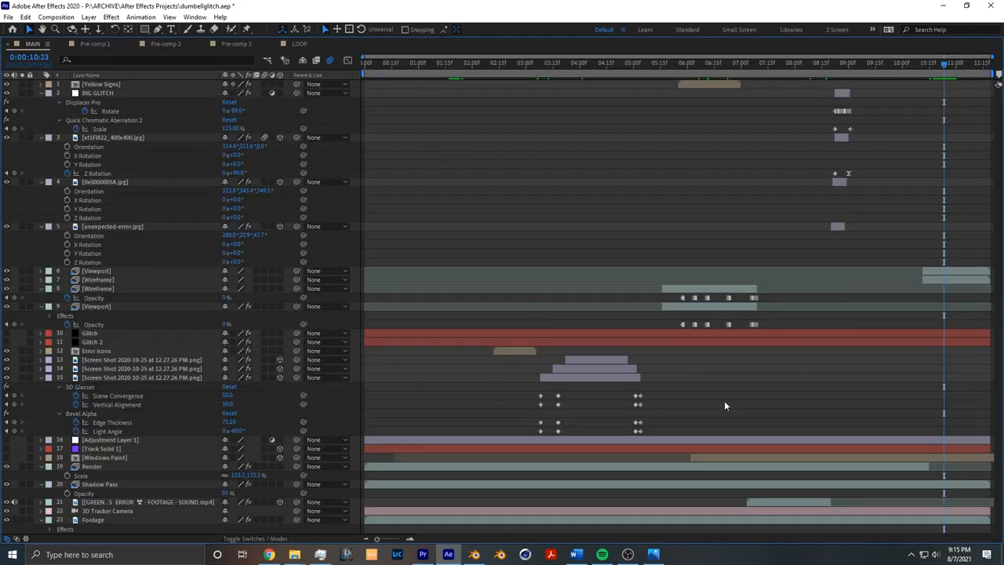
pyautogui.click(423, 554)
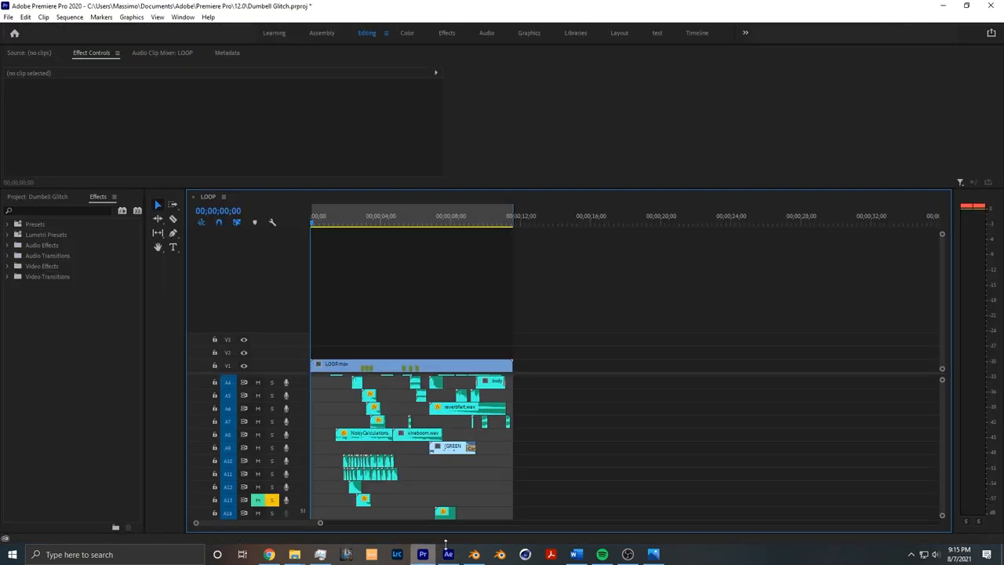
pyautogui.click(330, 216)
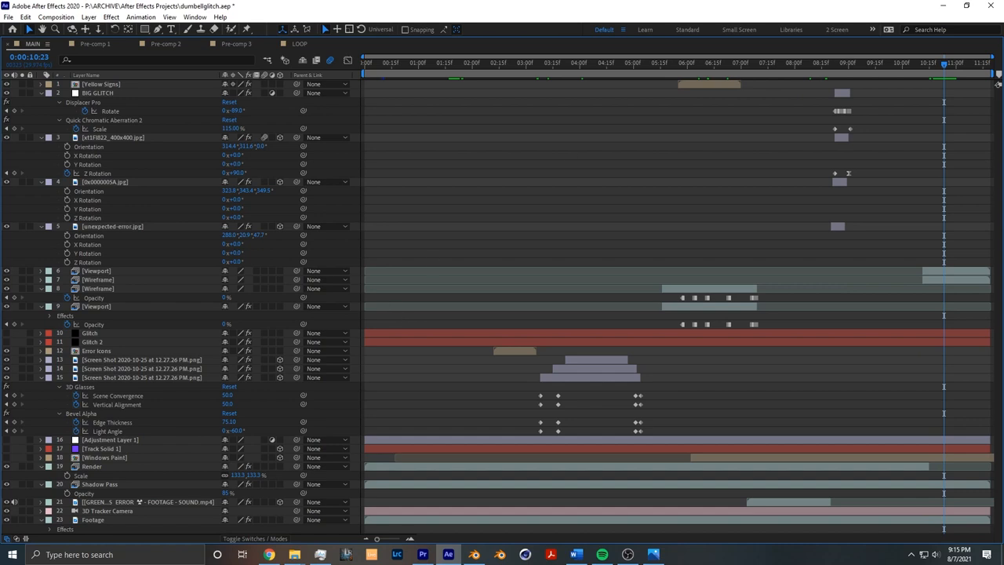
pyautogui.moveTo(482, 506)
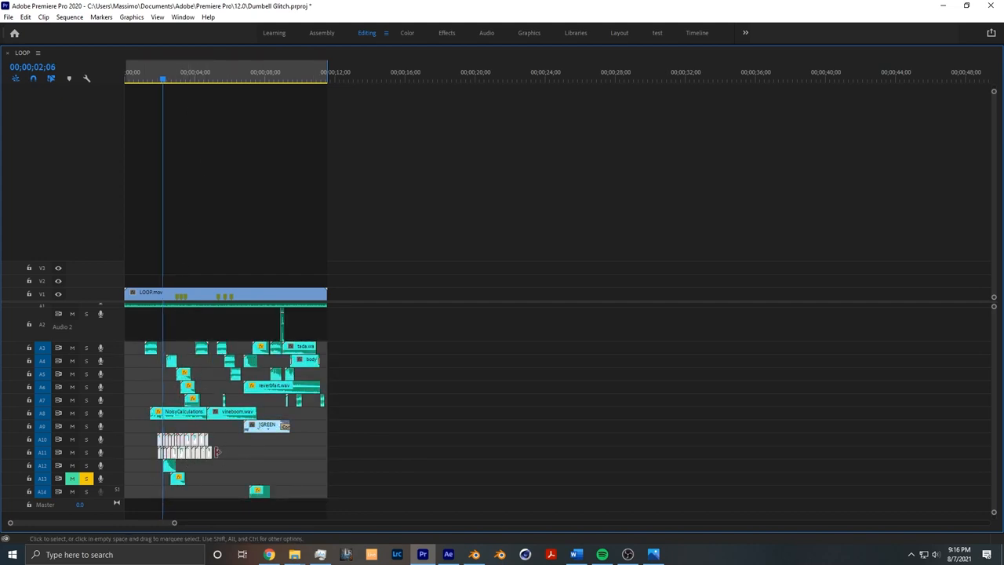
pyautogui.moveTo(200, 455)
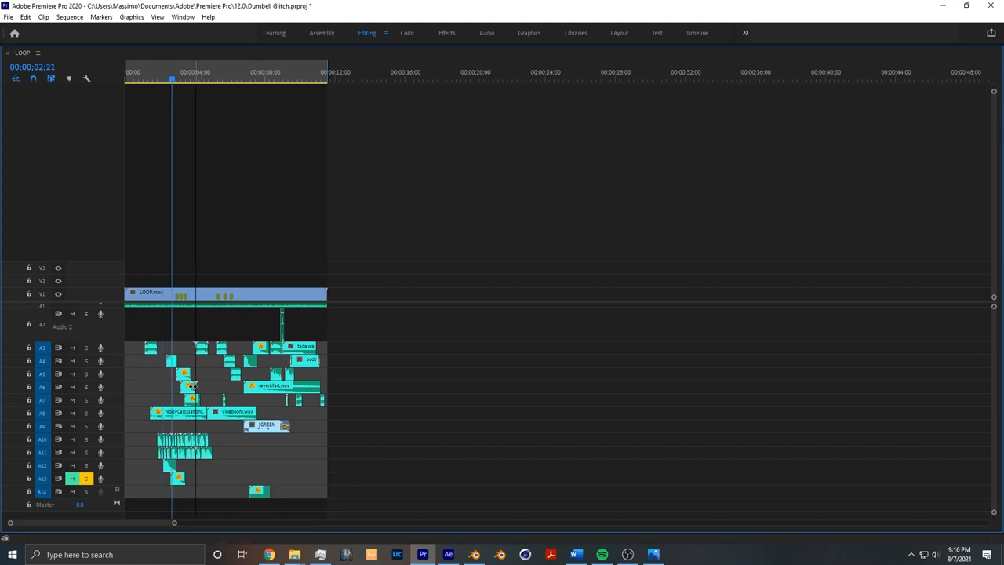
# Move the playhead in the maximized LOOP sequence timeline
pyautogui.click(186, 71)
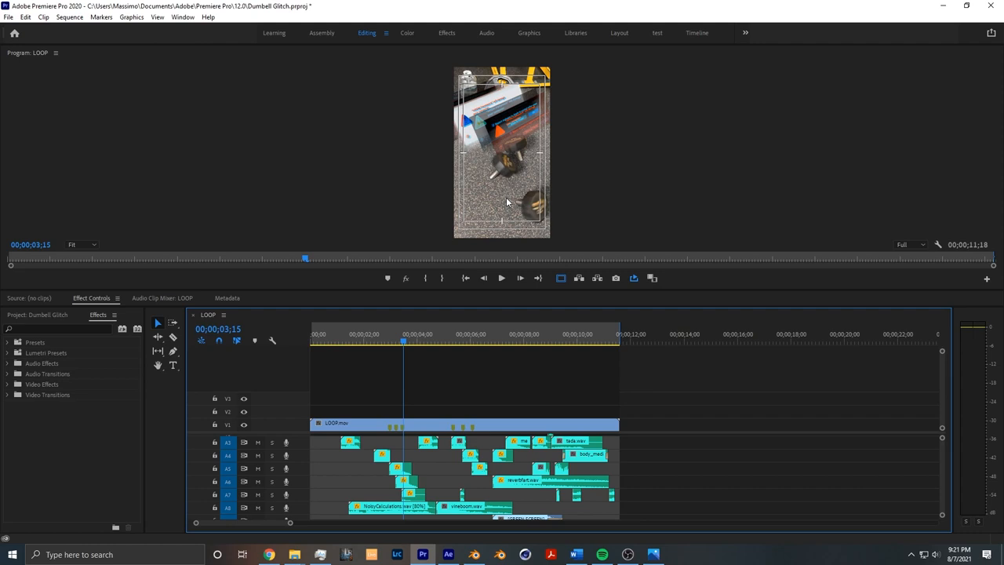
# Scrub the LOOP sequence playhead ahead to about 00;00;04;25
pyautogui.moveTo(402, 345); pyautogui.dragTo(439, 345)
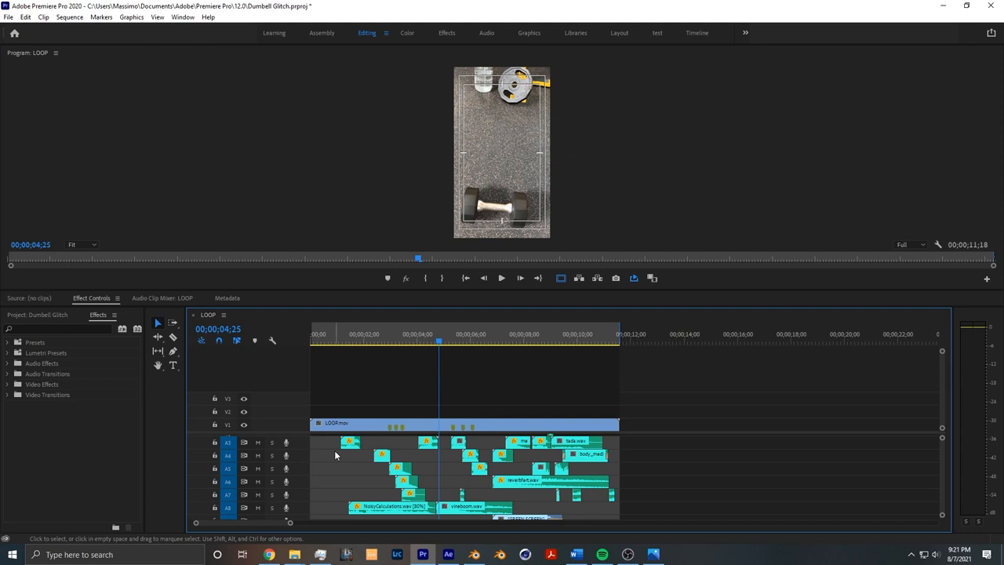
pyautogui.moveTo(329, 447)
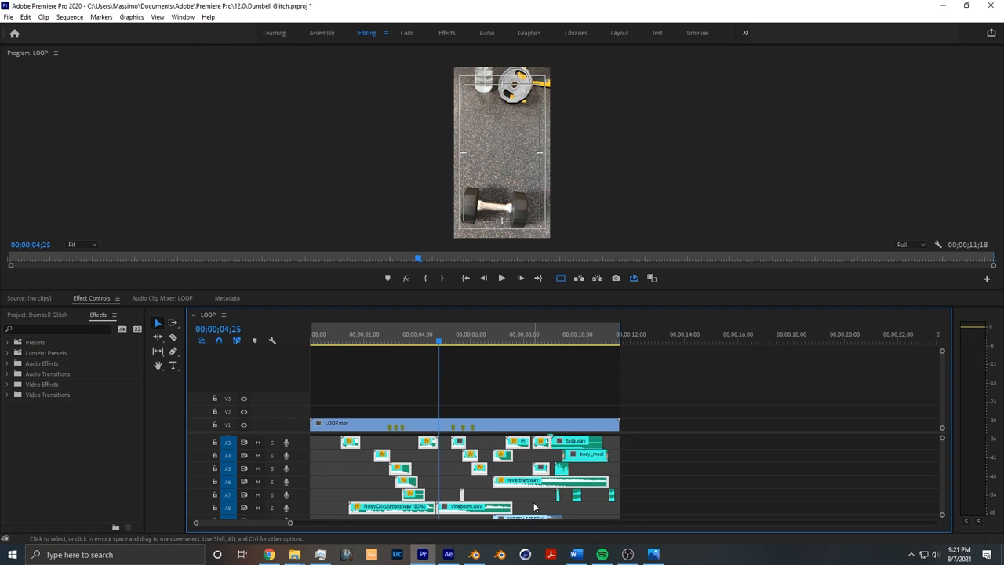
pyautogui.moveTo(494, 352)
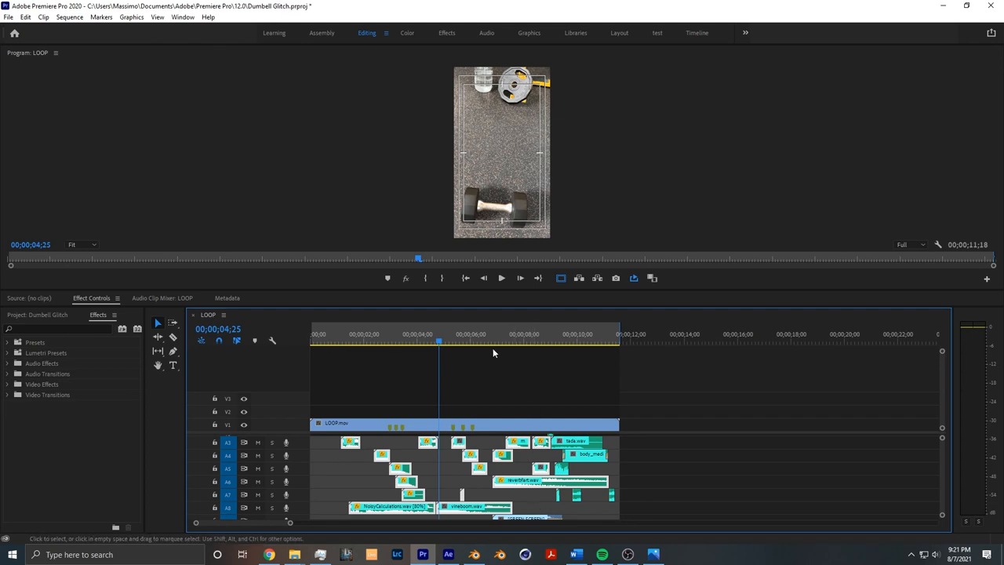